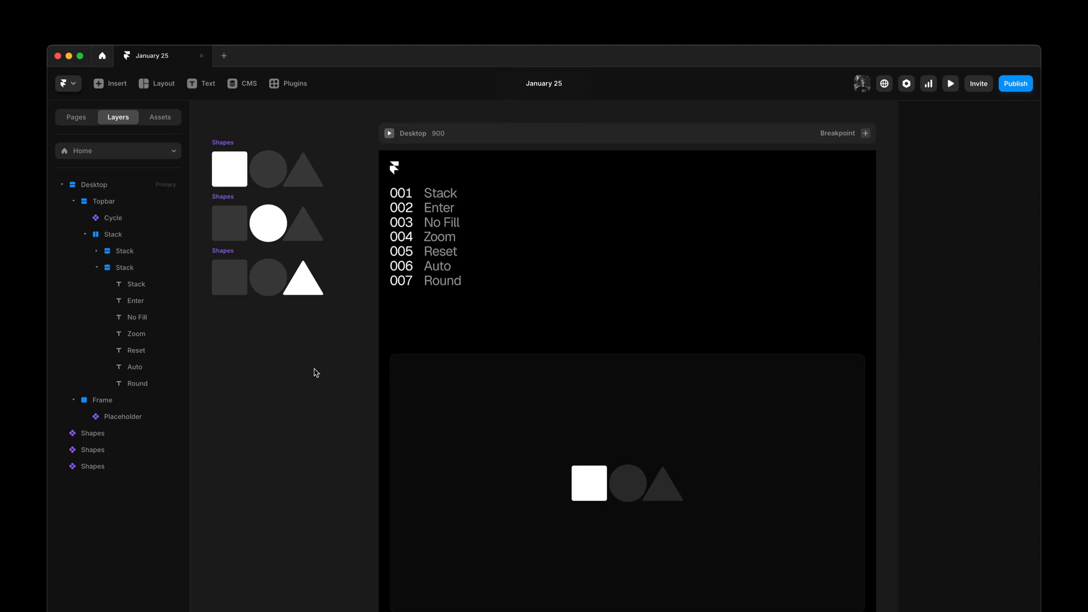
pyautogui.moveTo(341, 325)
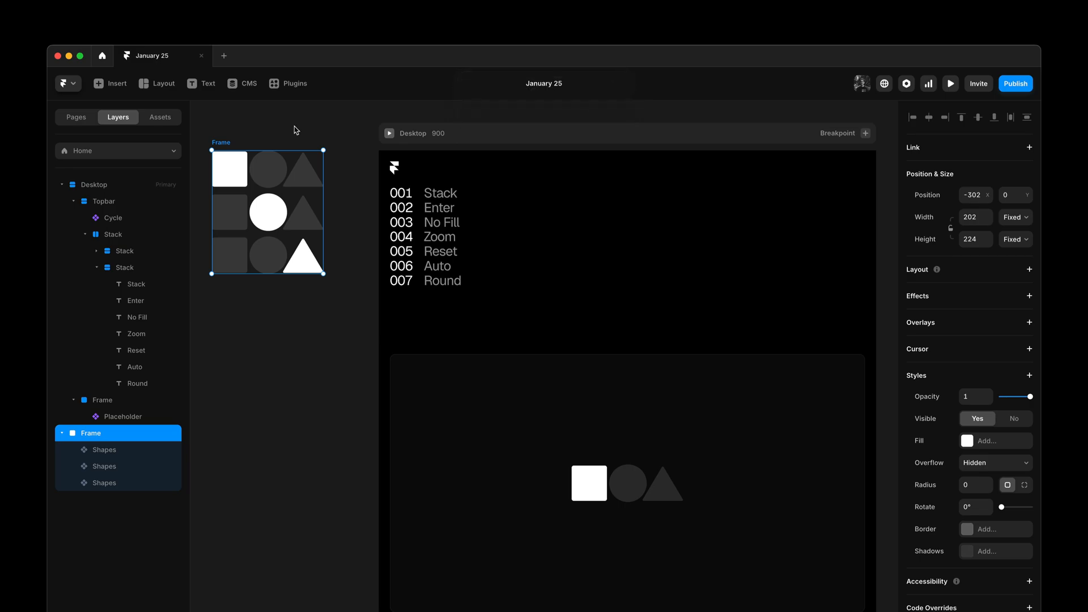
pyautogui.moveTo(341, 218)
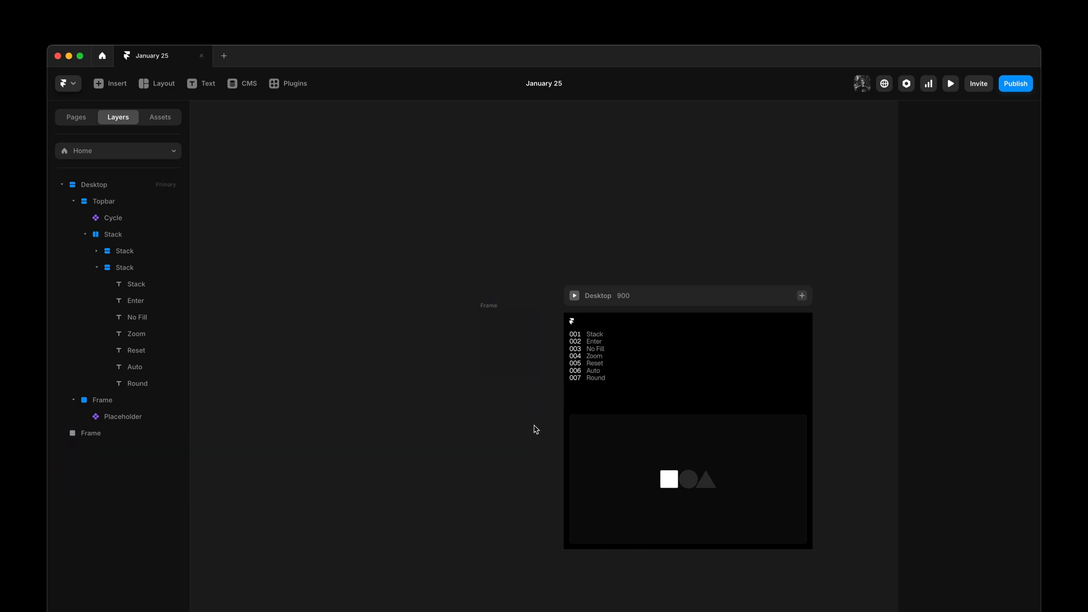
# Select the Desktop page and search the command menu for 'zoom' to zoom to selection.
pyautogui.click(94, 184)
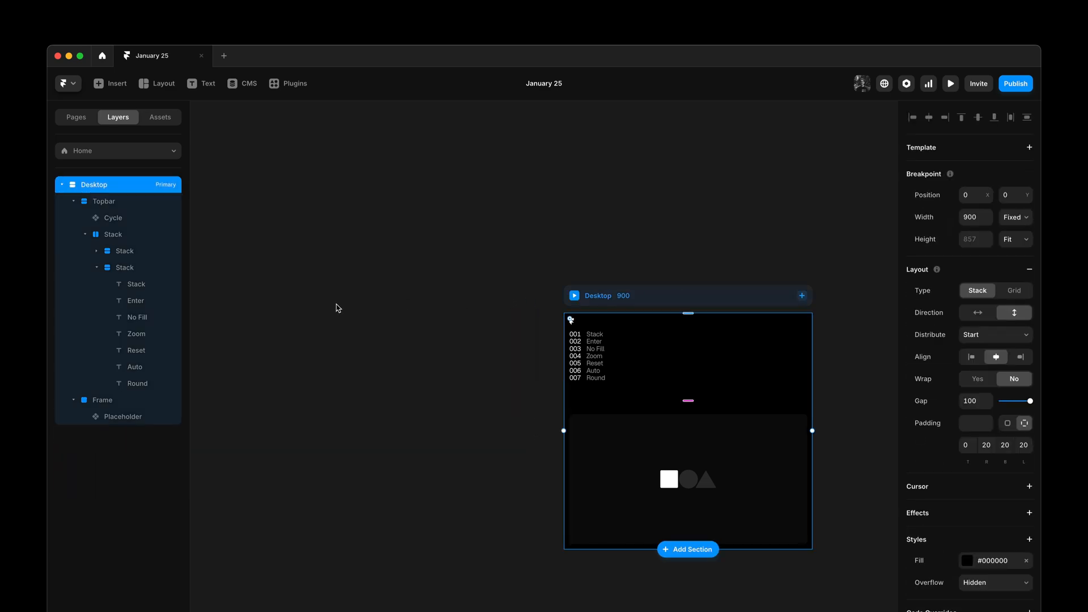
pyautogui.press('cmd+k')
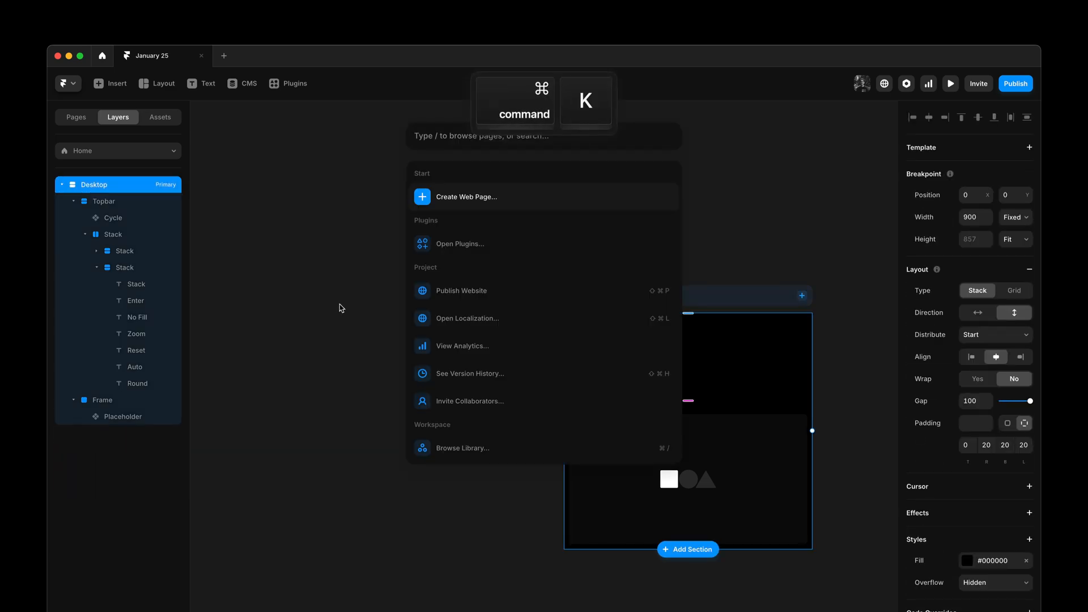
pyautogui.write('zo')
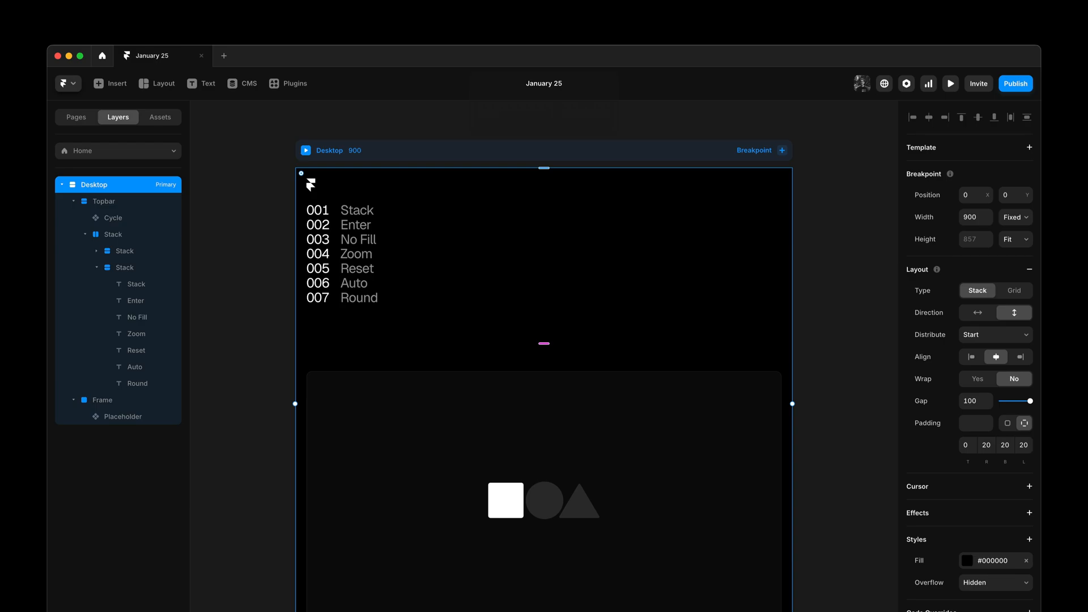
pyautogui.click(256, 353)
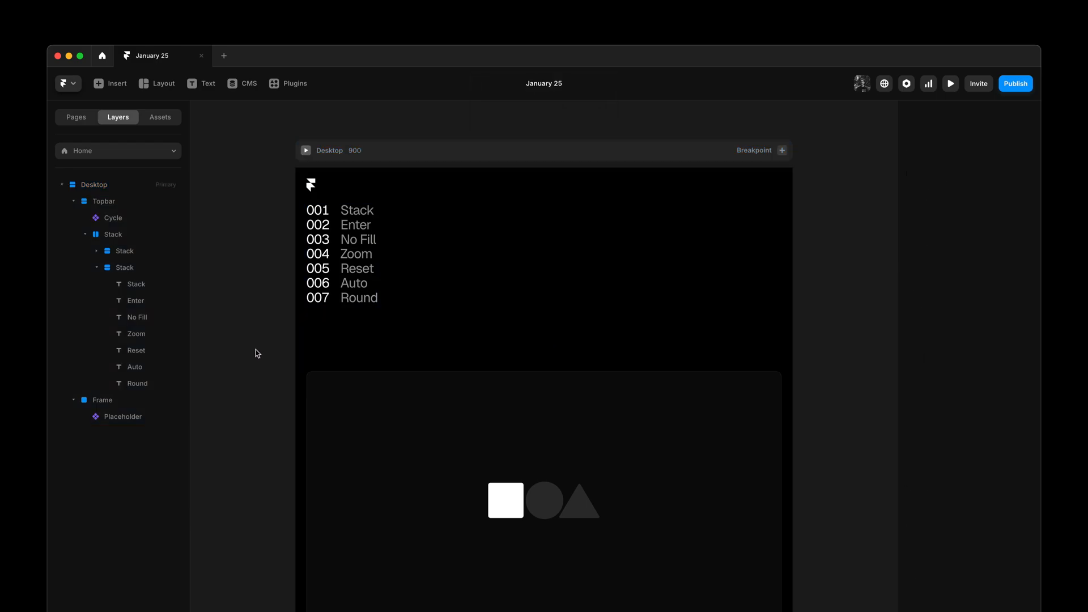
pyautogui.click(543, 500)
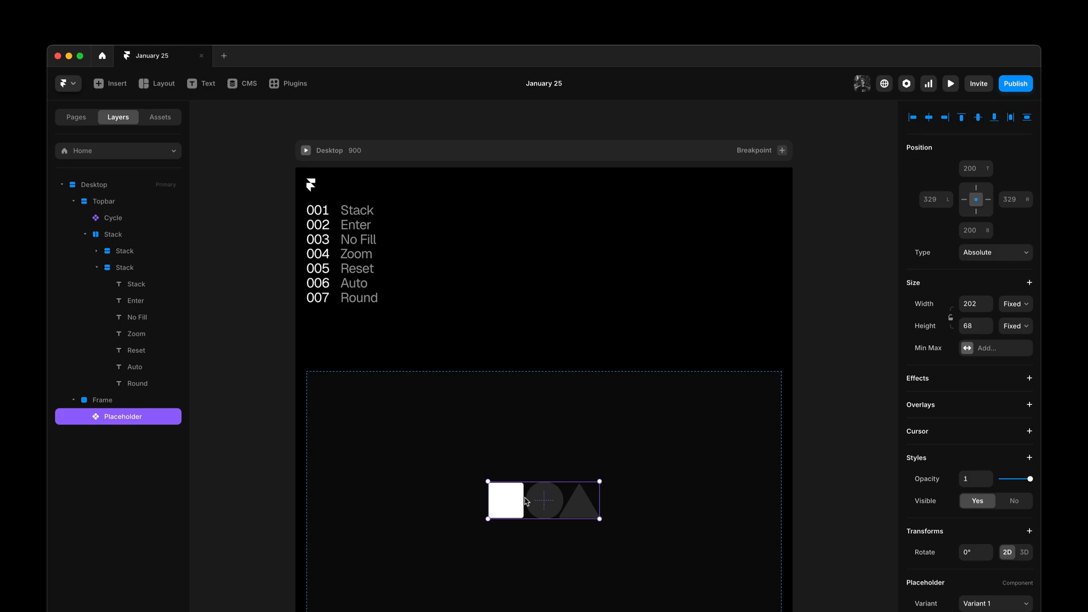
pyautogui.click(102, 400)
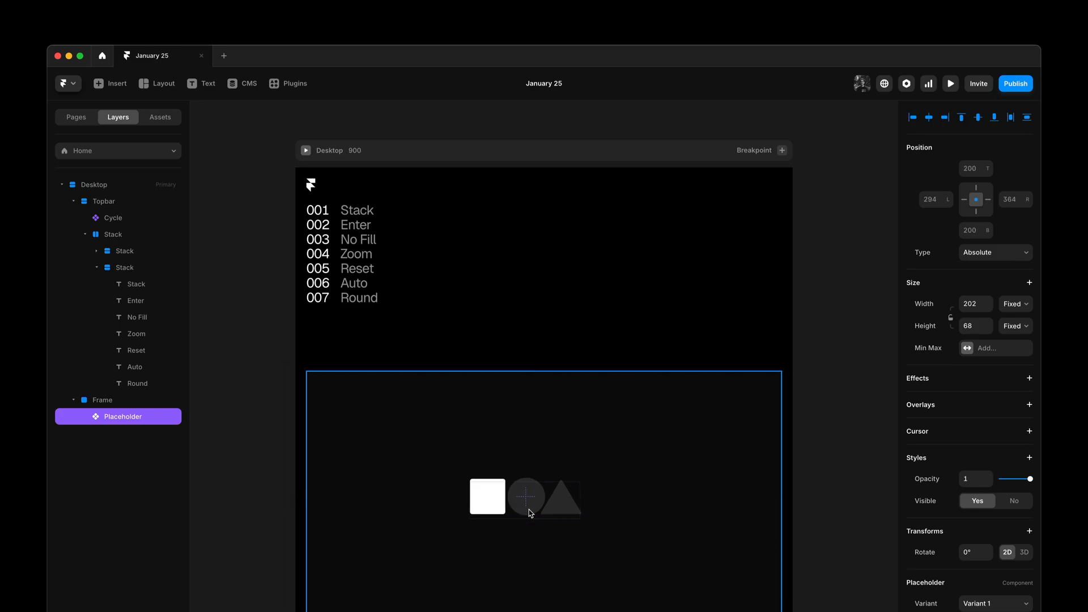
pyautogui.moveTo(523, 496); pyautogui.dragTo(554, 502)
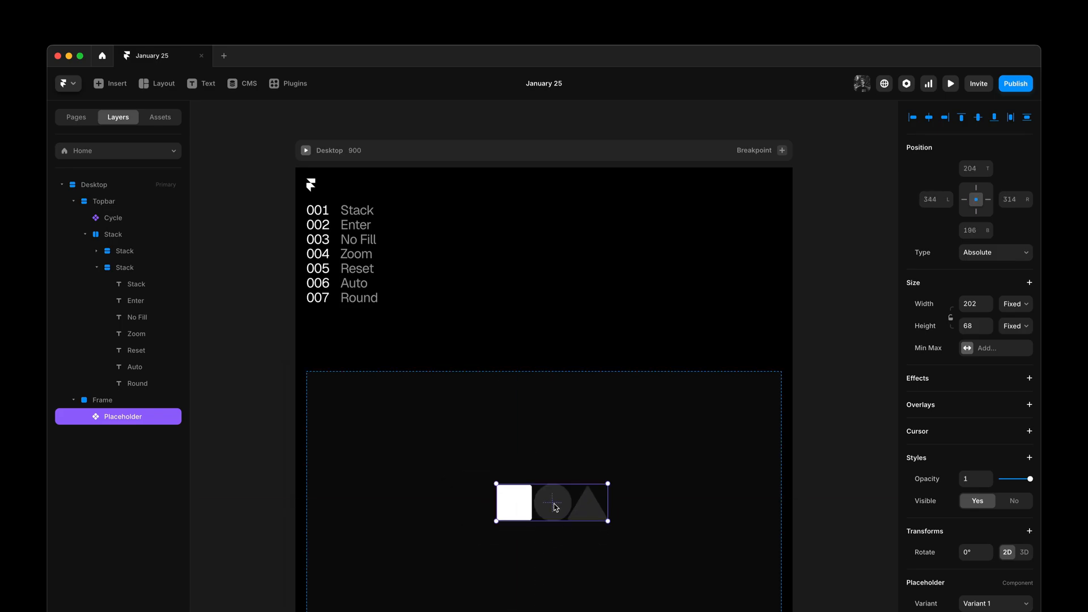
pyautogui.press('cmd')
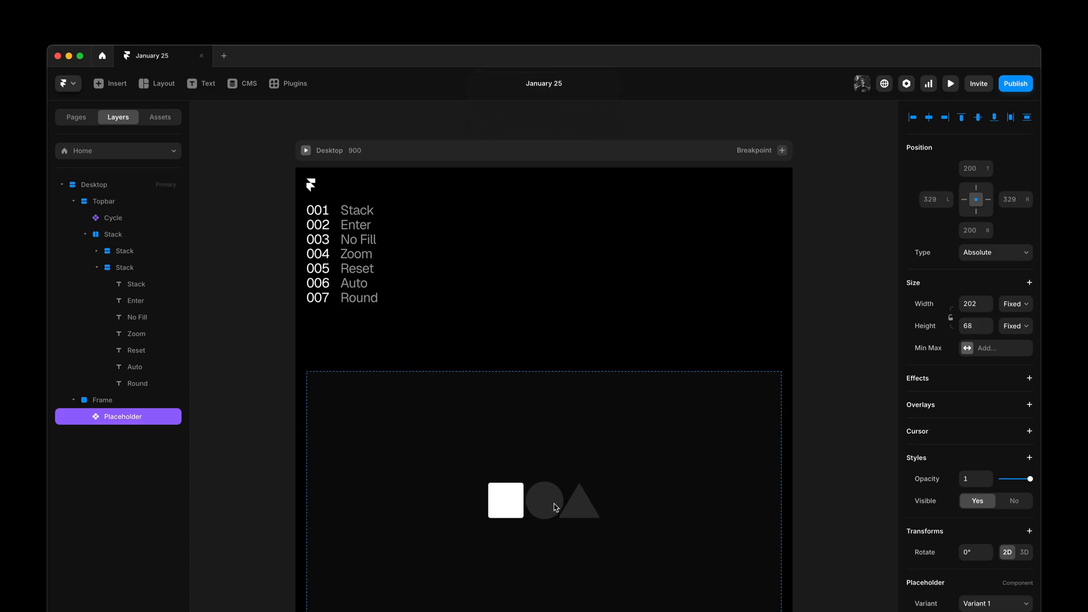
# Set the placeholder's Frame height to Fit Content and its top padding to 200.
pyautogui.click(544, 500)
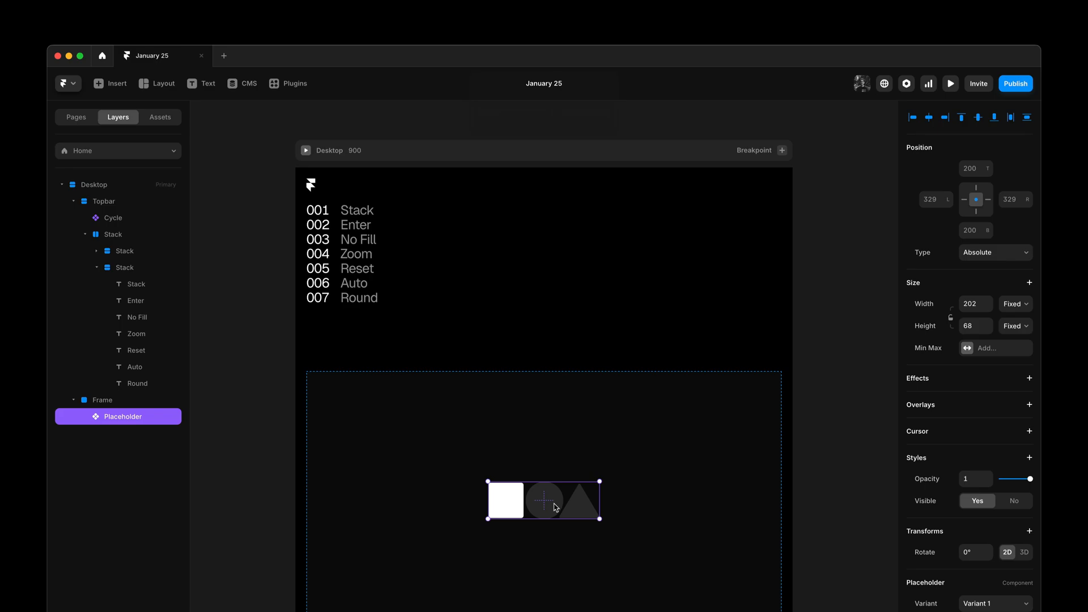
pyautogui.click(102, 401)
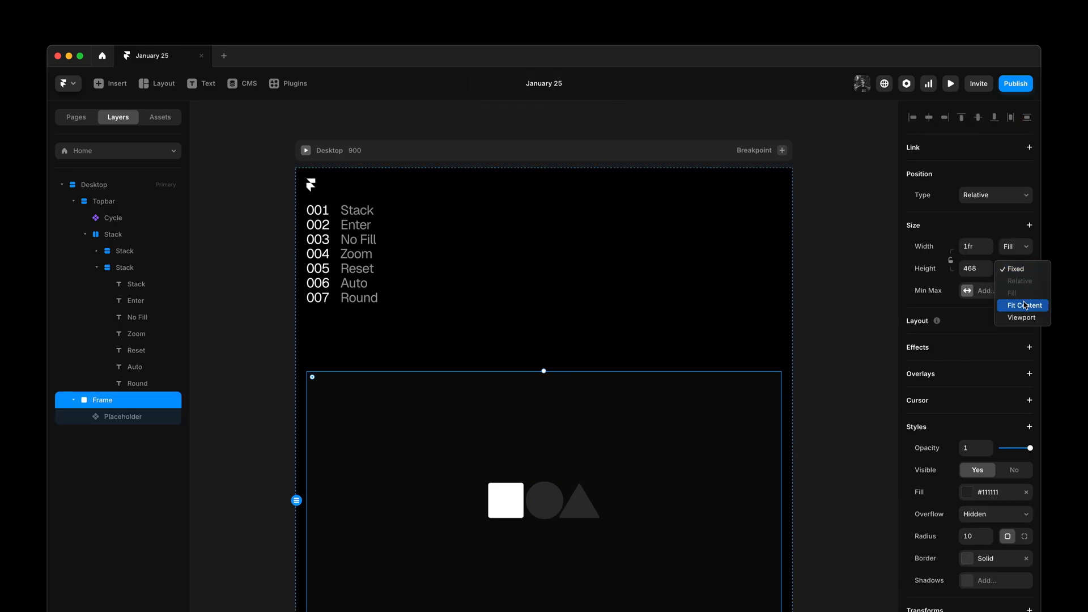
pyautogui.click(1024, 305)
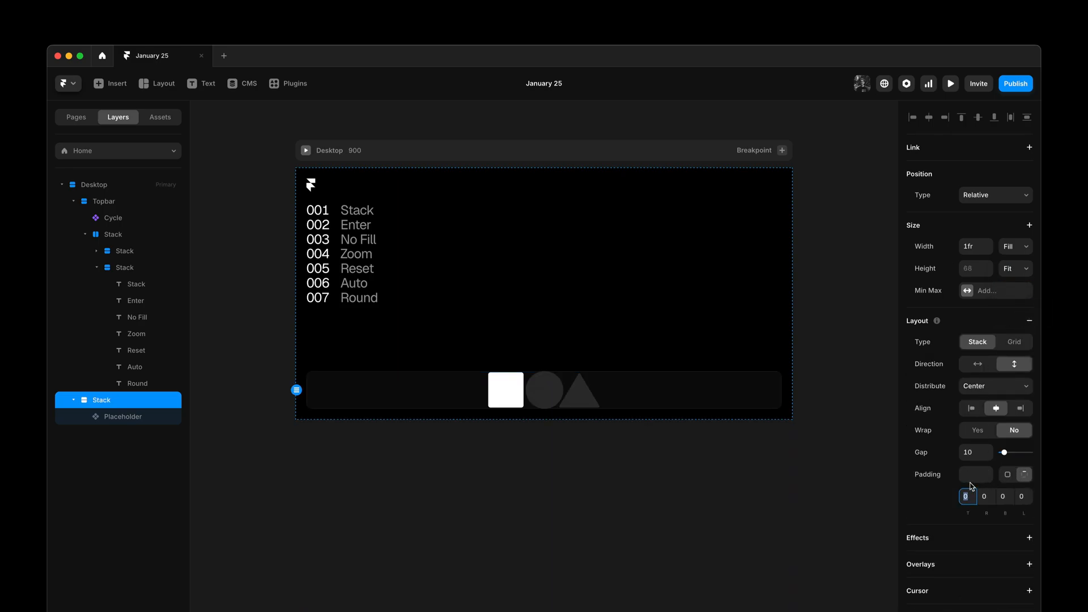
pyautogui.write('200')
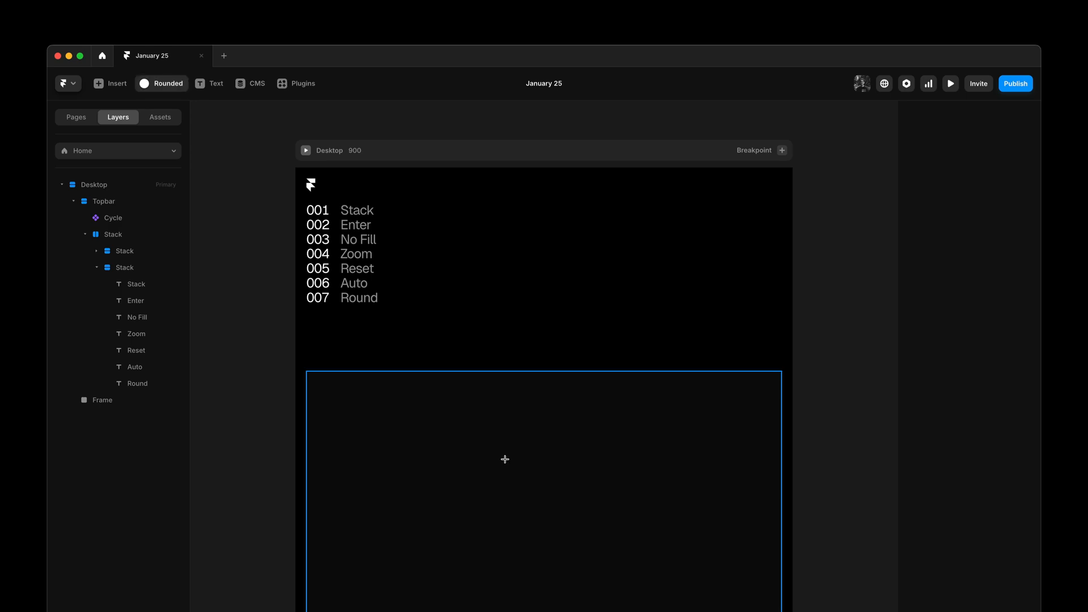
# Draw a white 130 by 130 circle inside the Frame and nudge it slightly lower.
pyautogui.moveTo(505, 460); pyautogui.dragTo(608, 557)
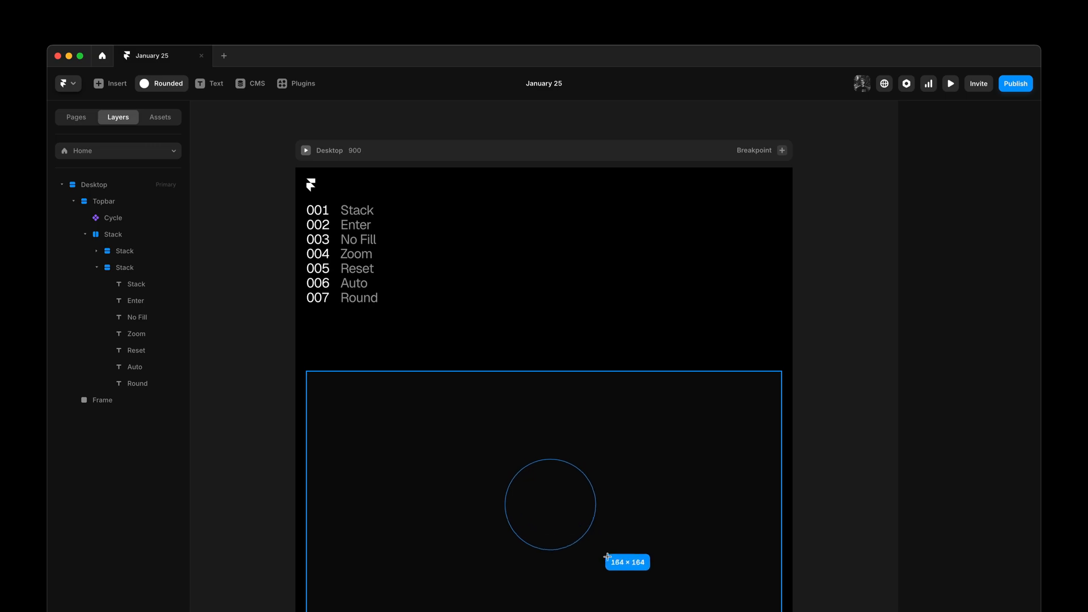
pyautogui.moveTo(608, 557); pyautogui.dragTo(565, 530)
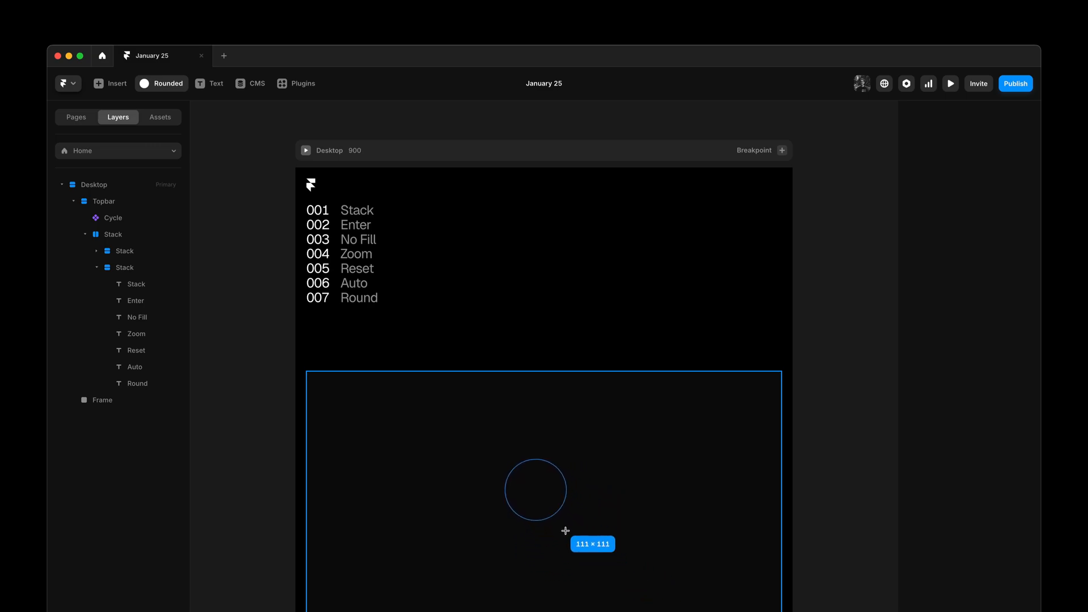
pyautogui.moveTo(565, 531); pyautogui.dragTo(577, 541)
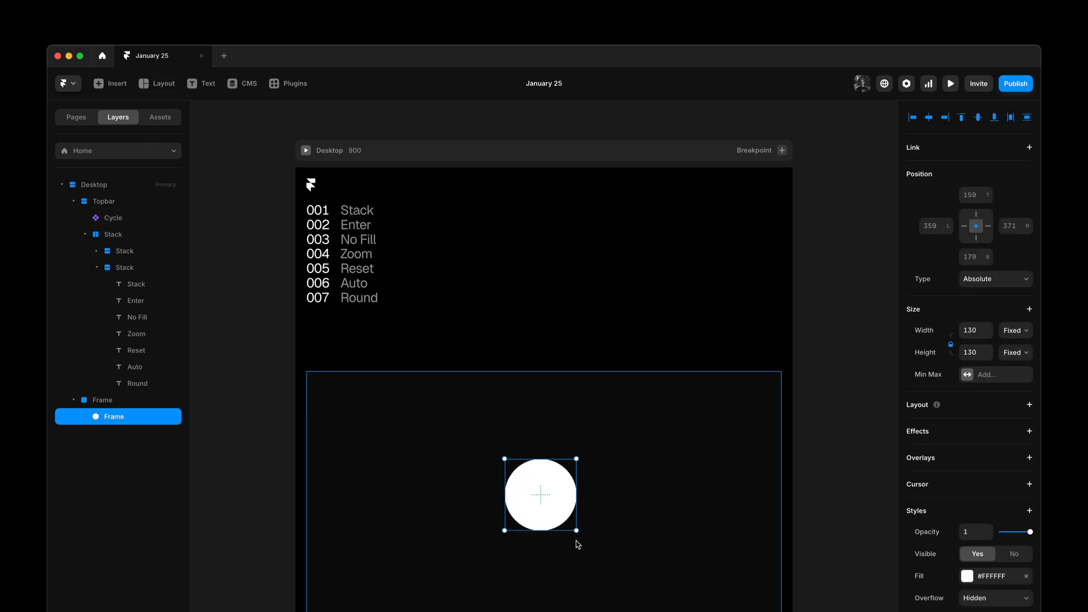
pyautogui.moveTo(539, 493); pyautogui.dragTo(540, 502)
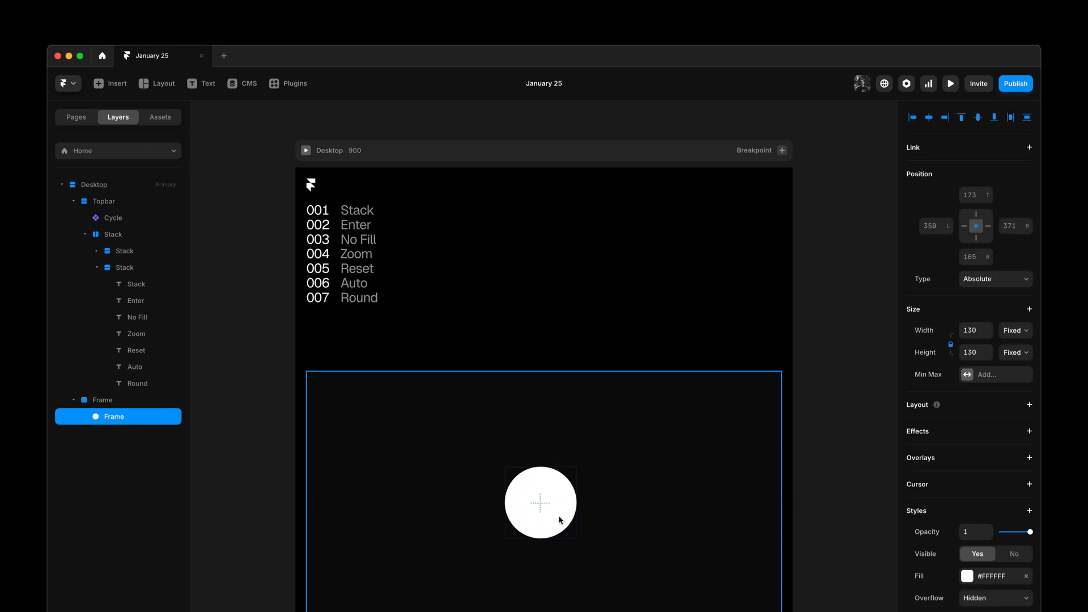